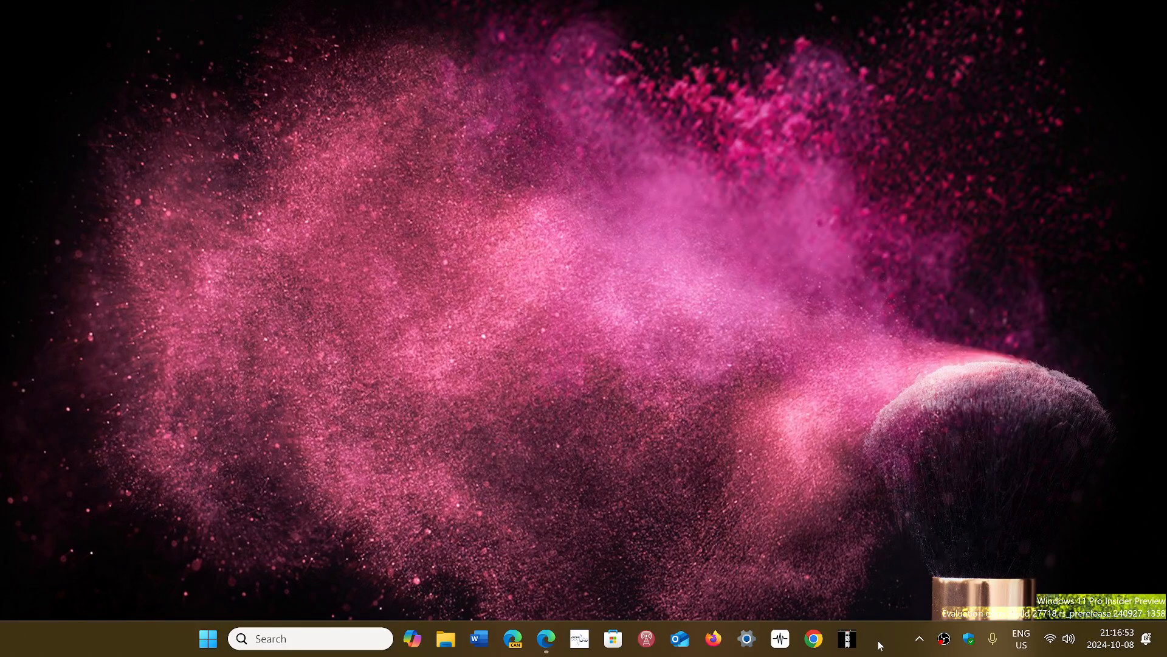
pyautogui.moveTo(873, 493)
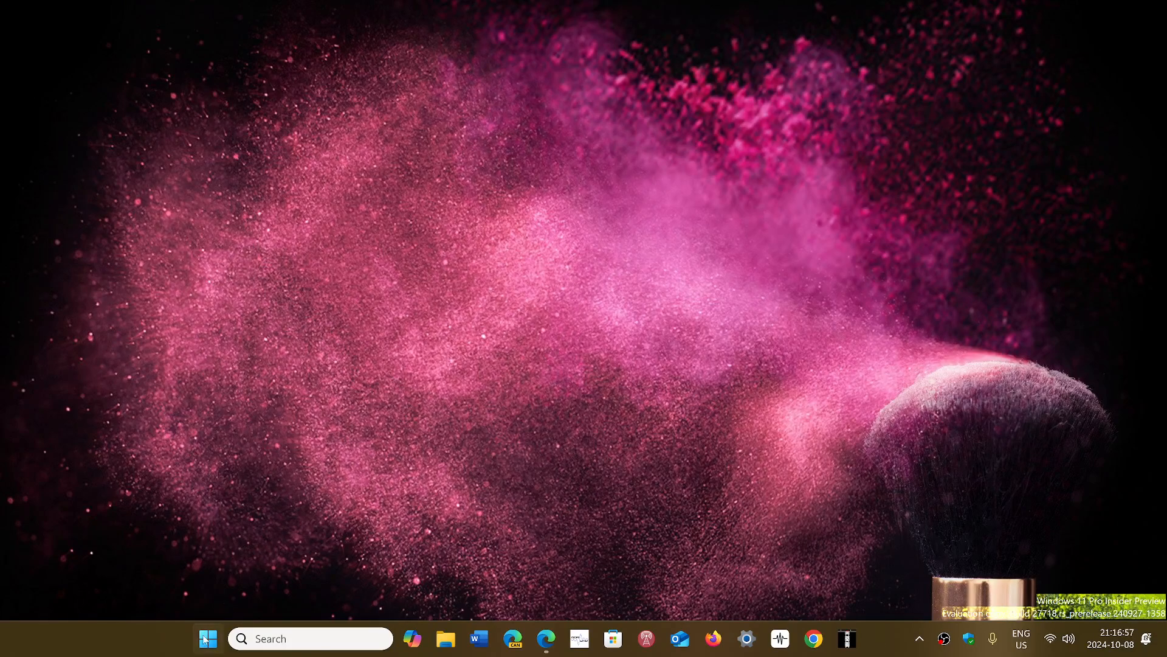
# Step: Check Windows Update in Settings, confirm the PC is up to date, and close Settings
pyautogui.click(208, 638)
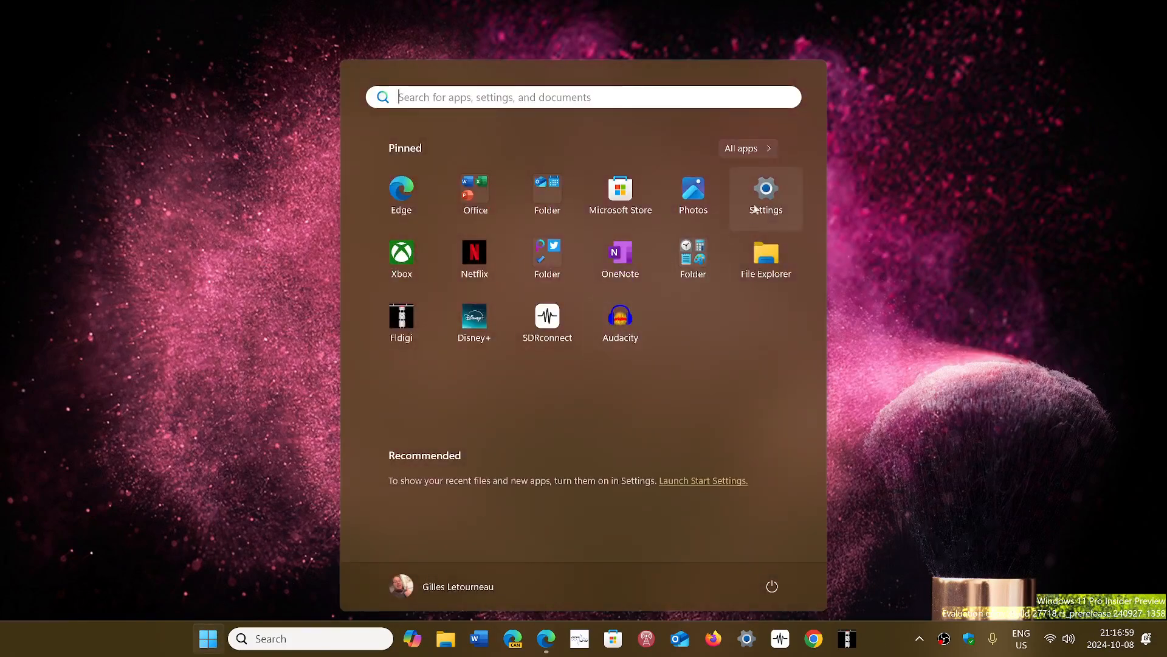
pyautogui.click(765, 192)
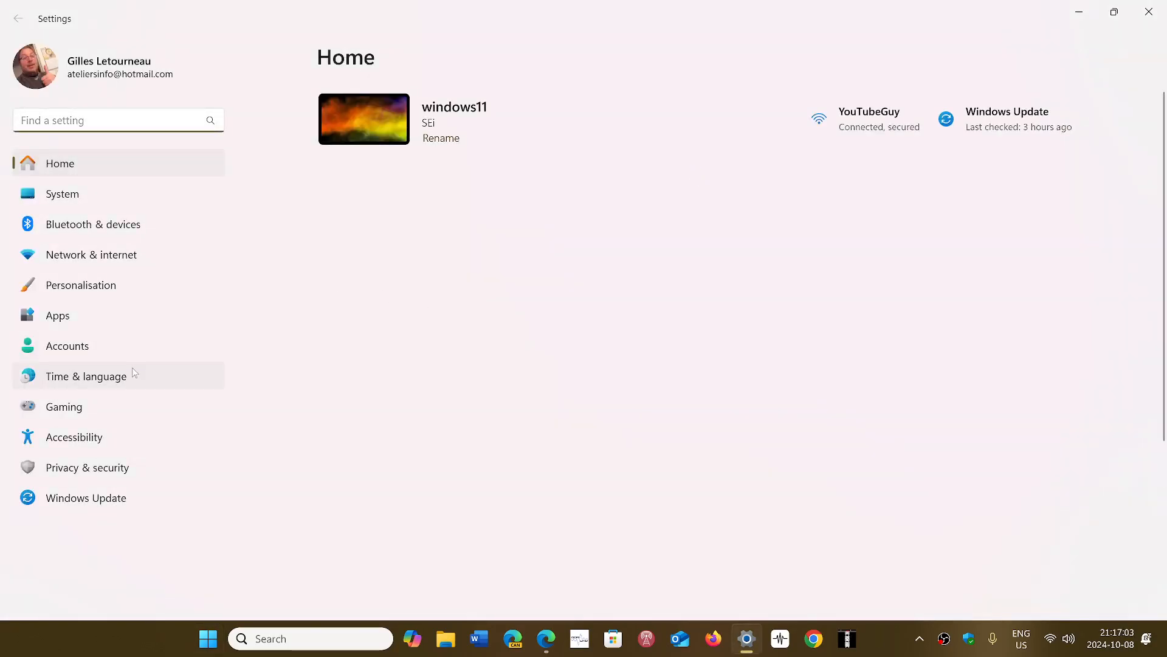
pyautogui.click(86, 497)
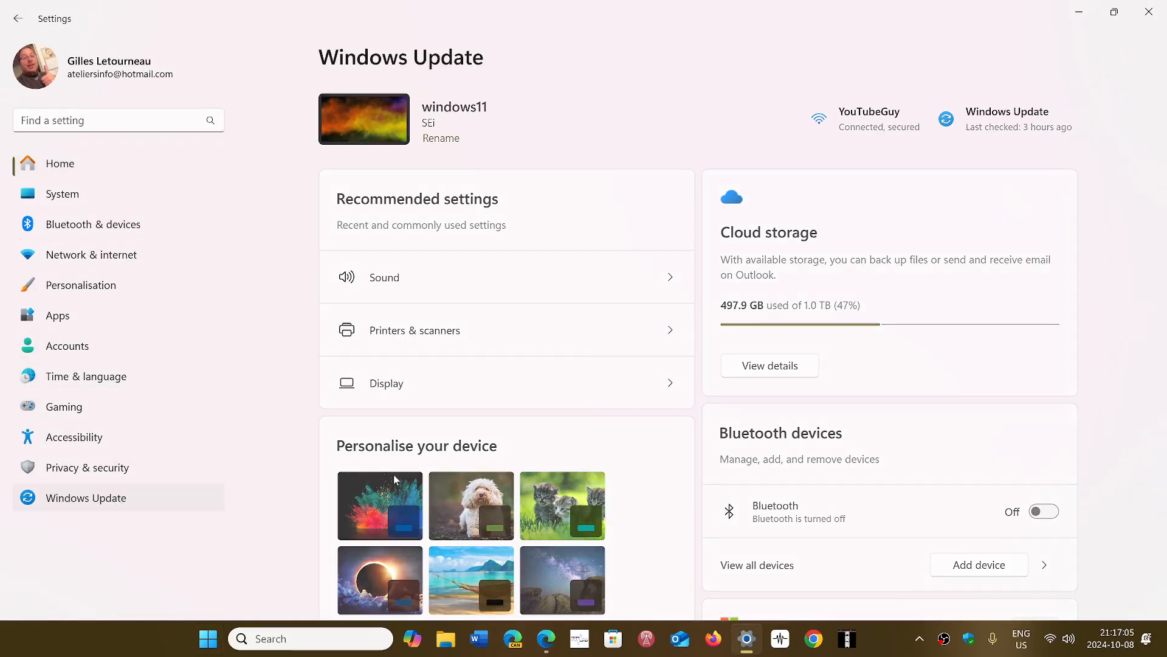
pyautogui.click(1025, 127)
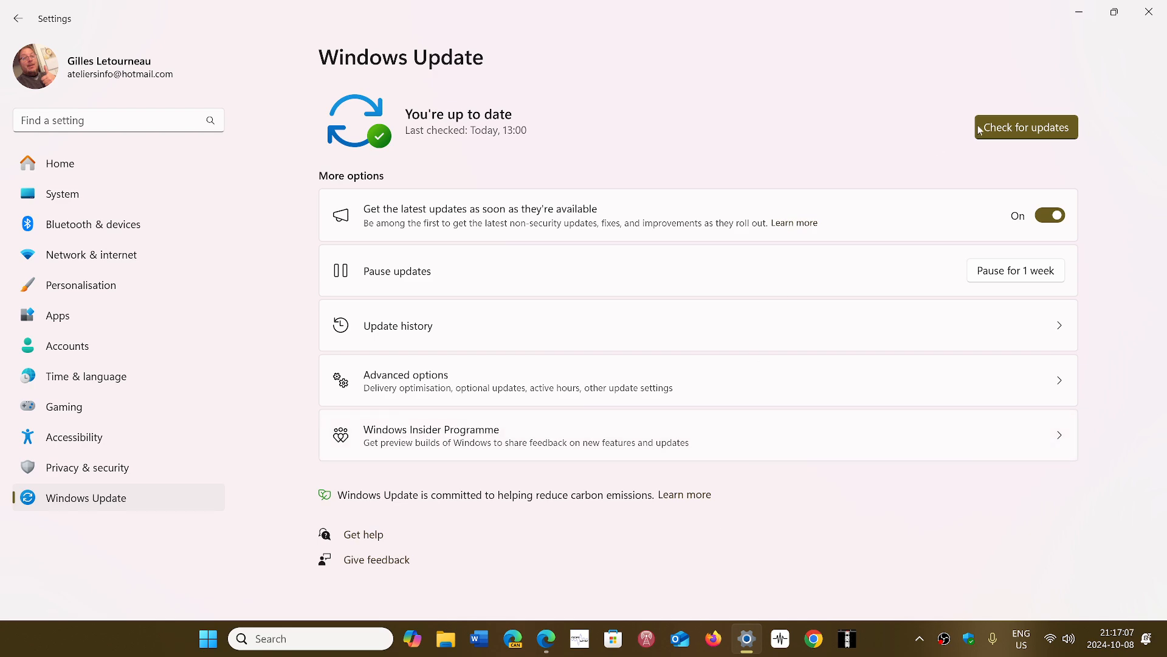
pyautogui.click(1078, 13)
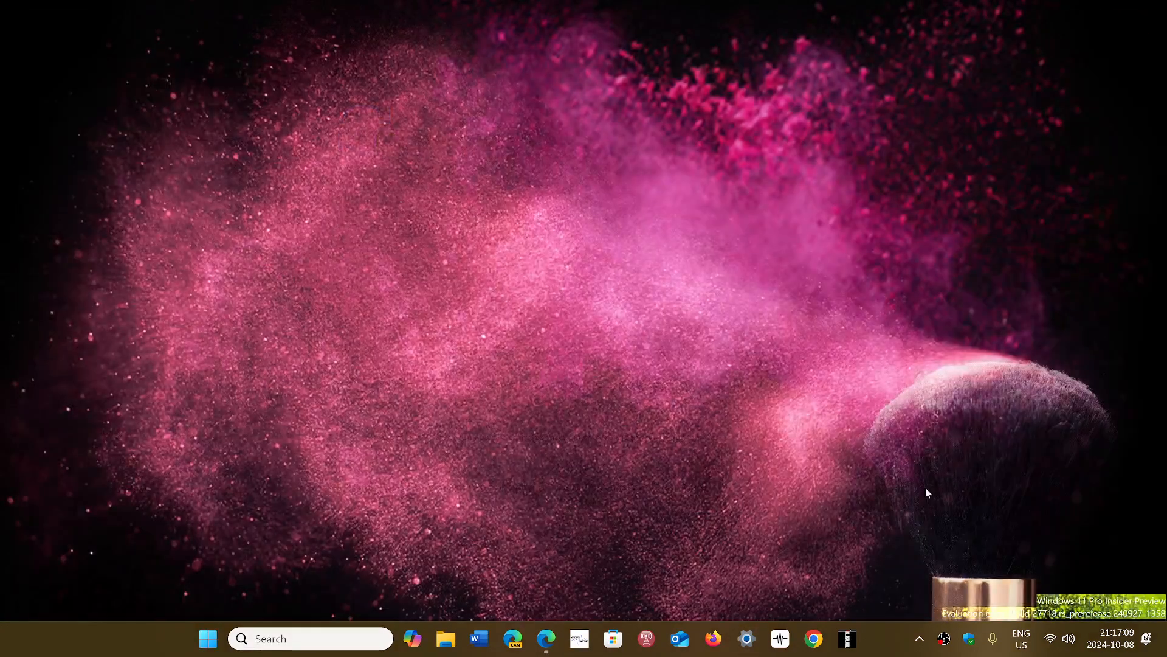
pyautogui.moveTo(485, 573)
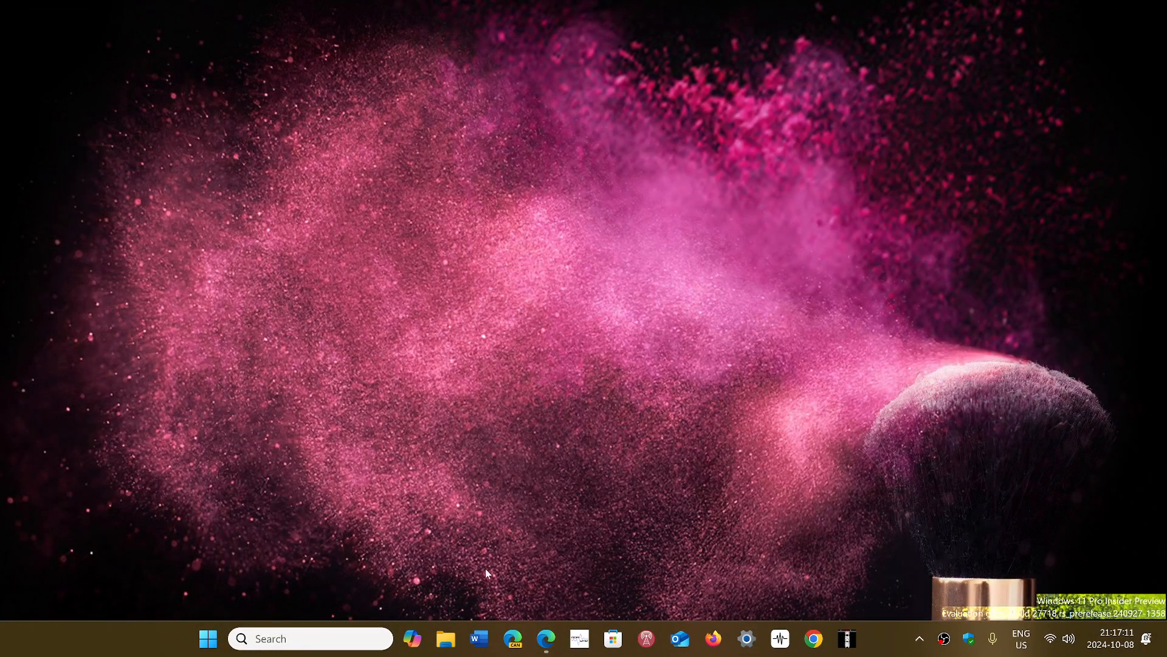
# Step: In Edge, browse the Download Windows 11 page's Installation Assistant, media tool and ISO options, then return to top
pyautogui.click(546, 637)
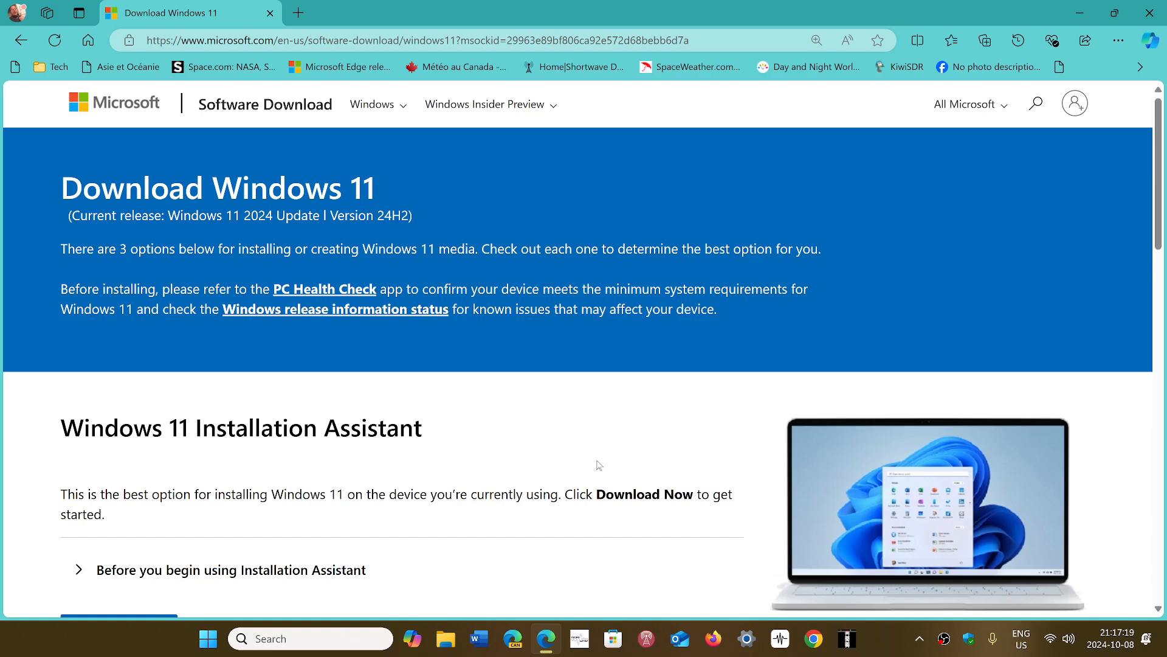
pyautogui.moveTo(411, 508)
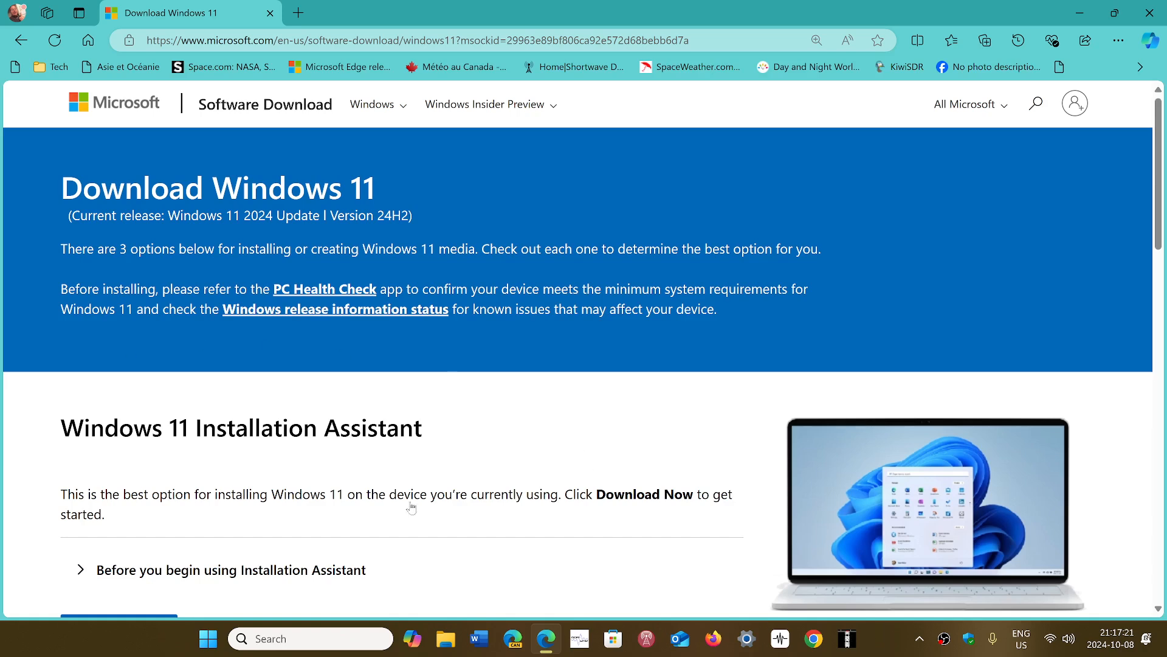
pyautogui.moveTo(272, 326)
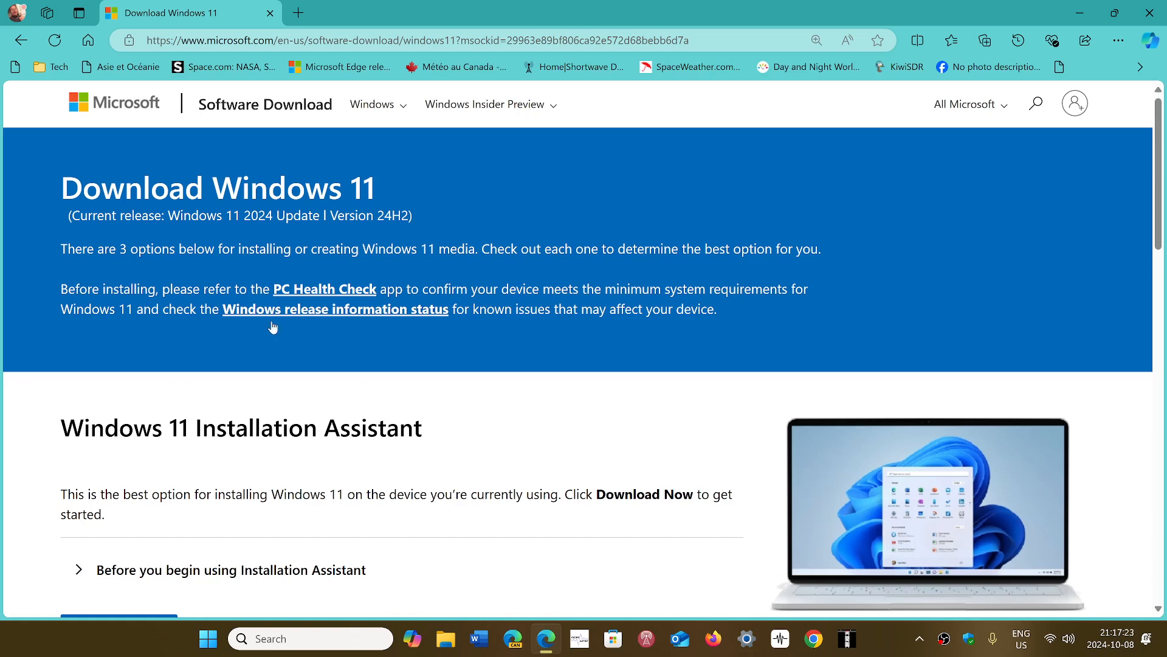
pyautogui.scroll(-3)
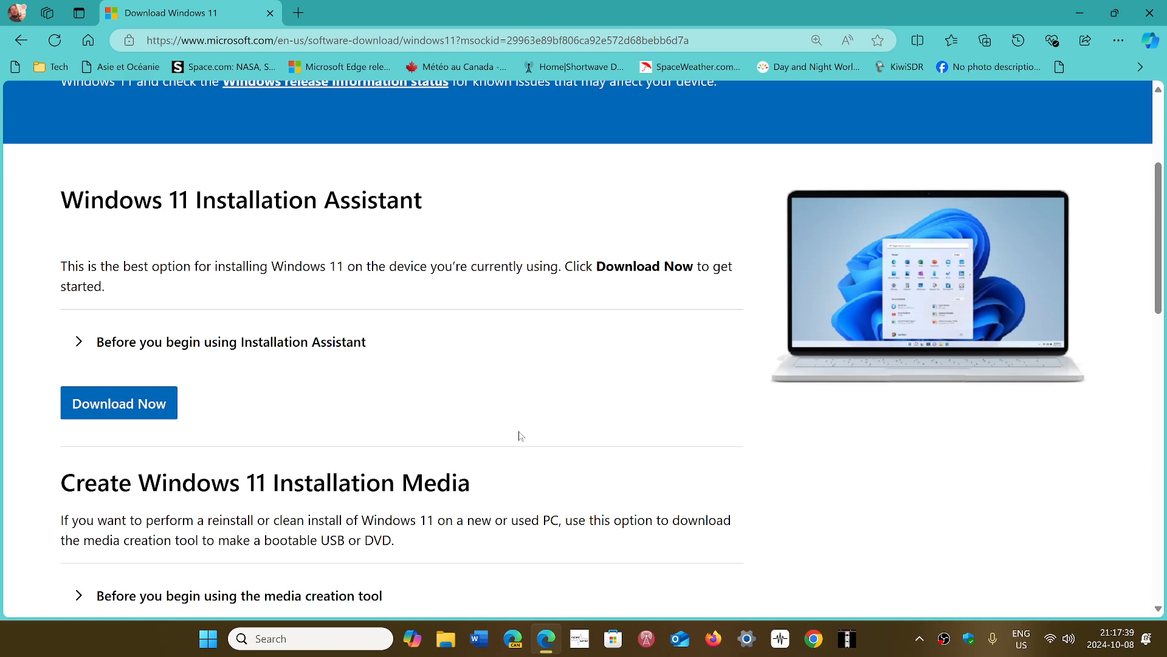
pyautogui.scroll(-3)
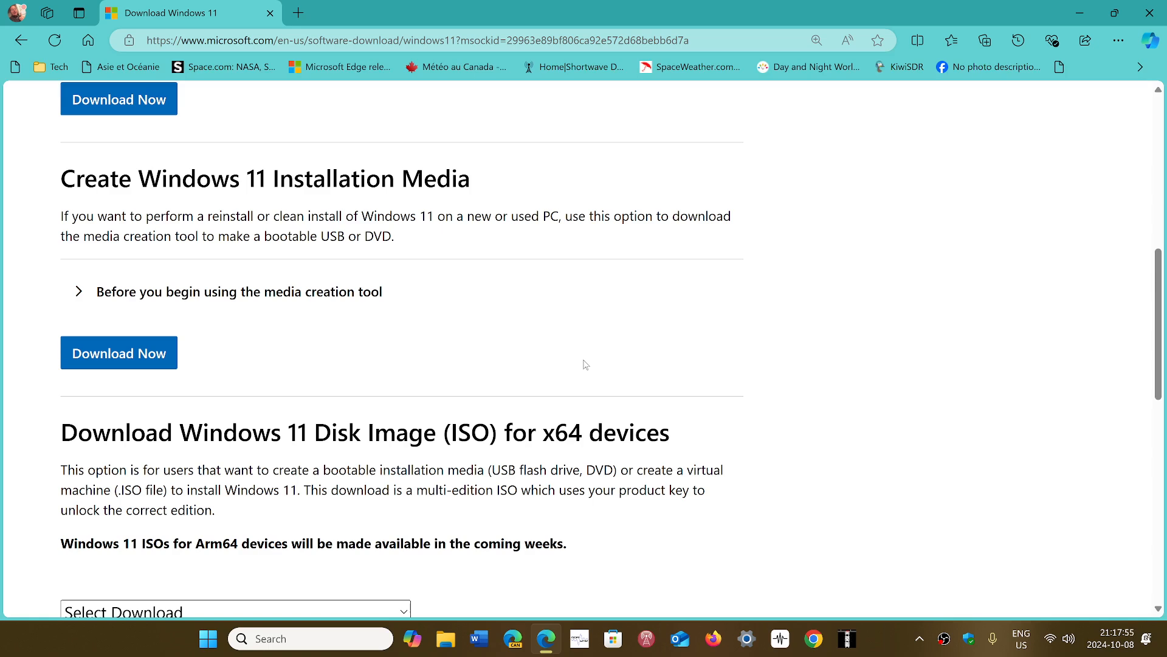
pyautogui.scroll(3)
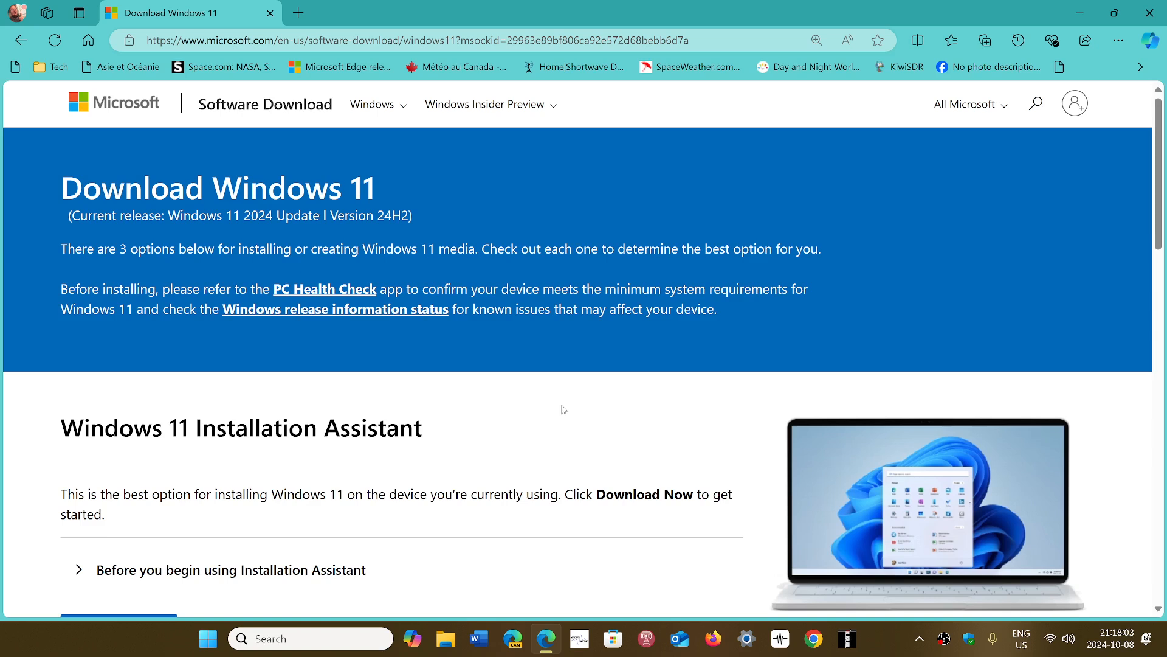
pyautogui.moveTo(865, 577)
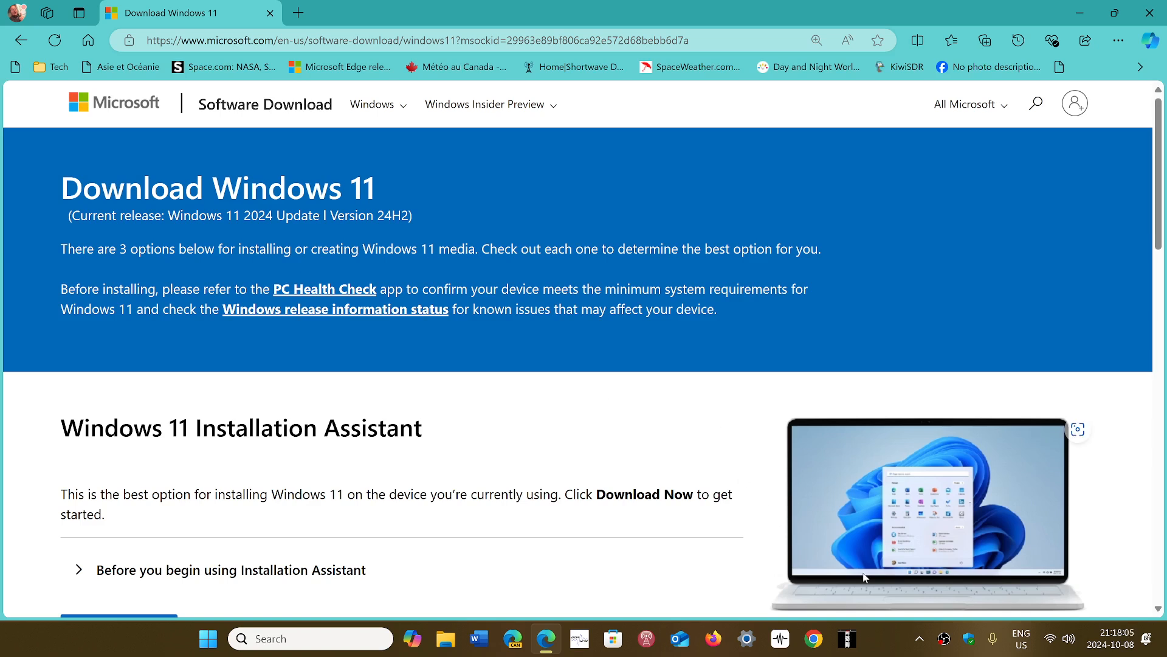
pyautogui.moveTo(883, 650)
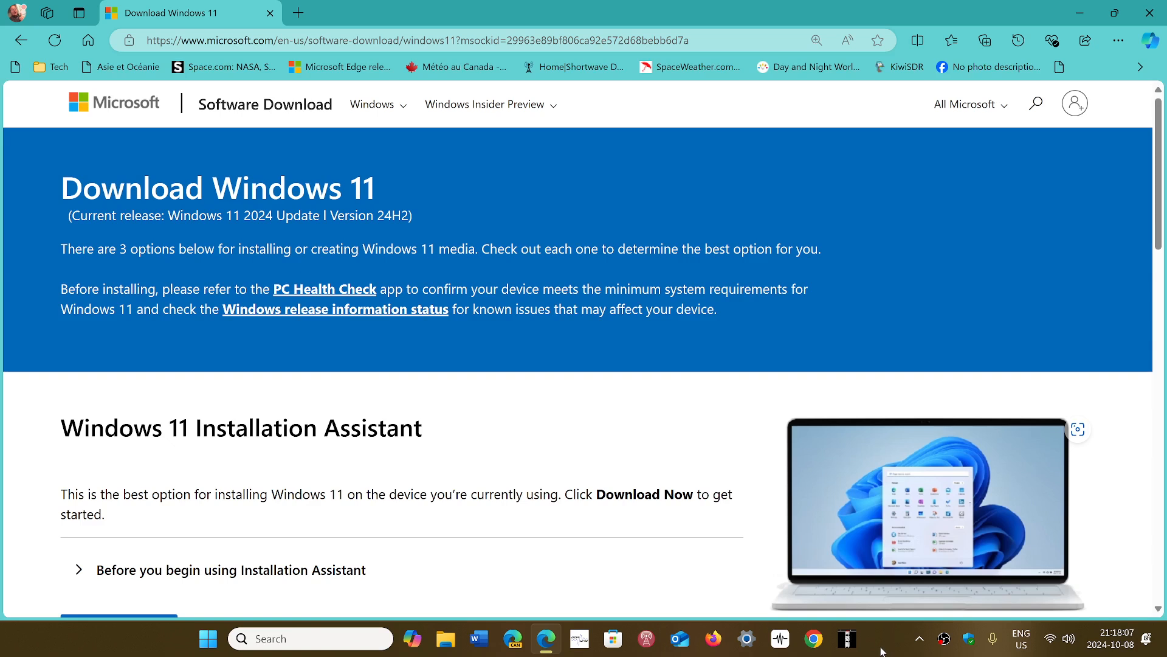